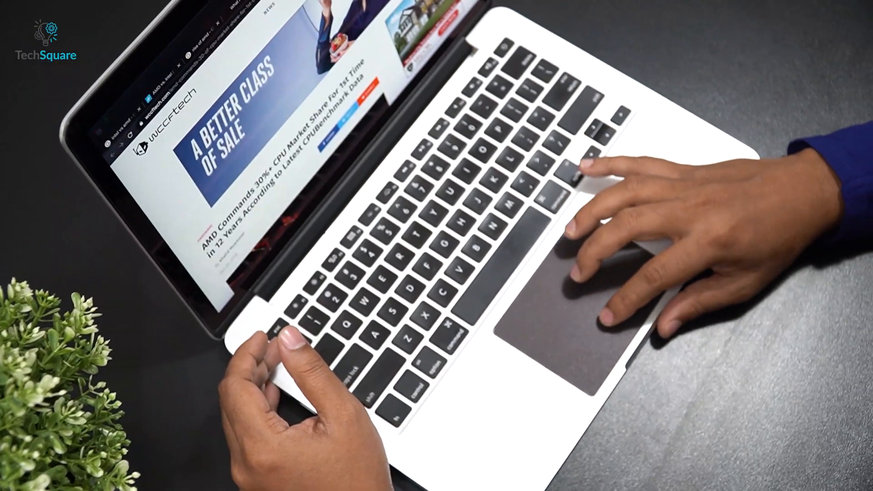
Switch via Mission Control to Desktop 3, where Cinema 4D shows the rendered nature.c4d scene.
click(279, 470)
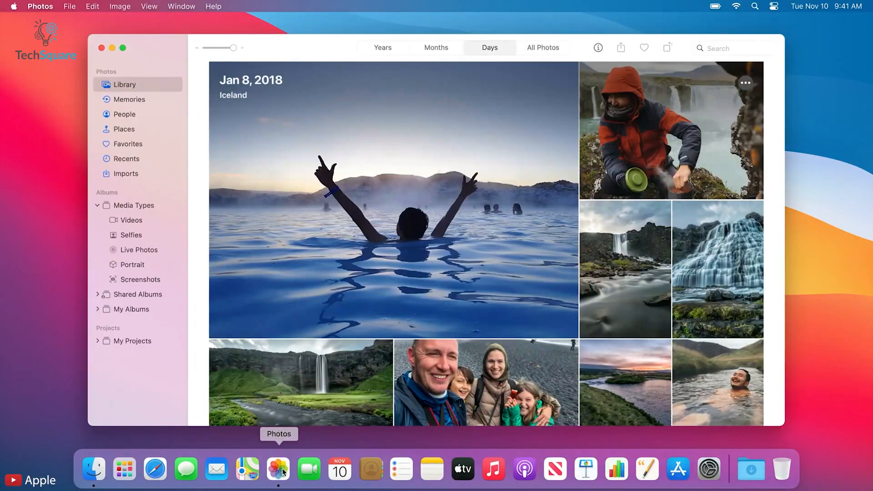
click(155, 469)
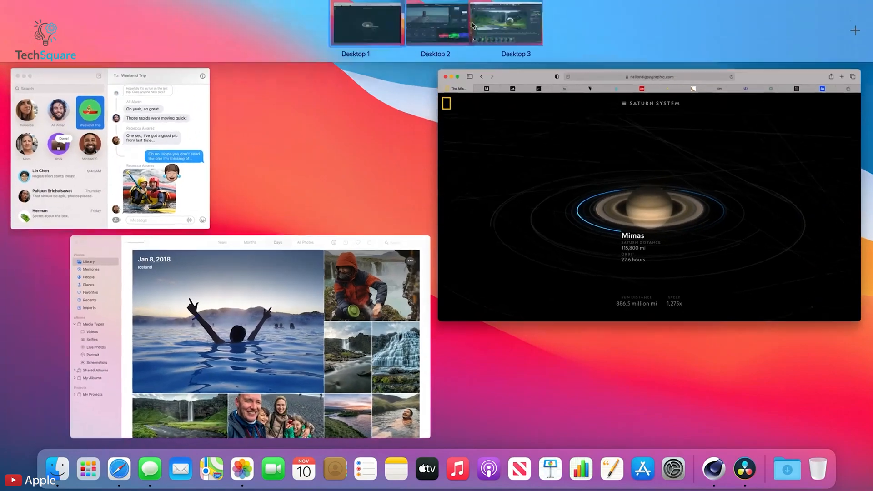
click(435, 24)
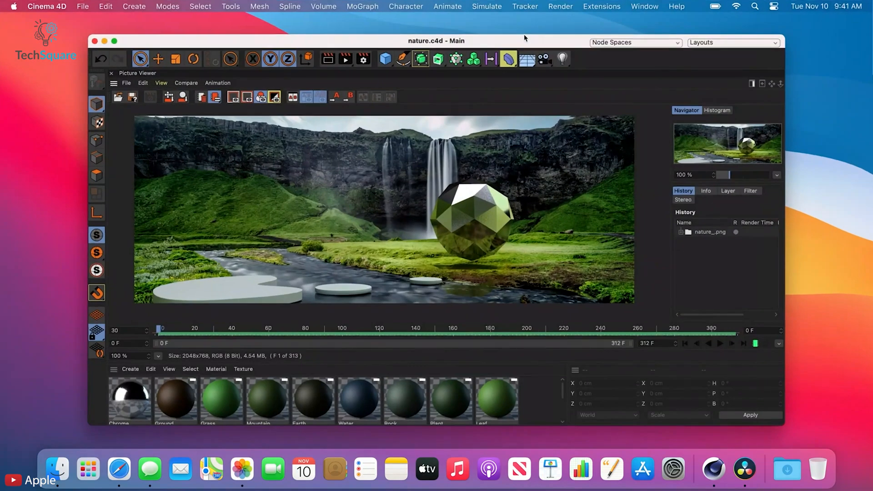